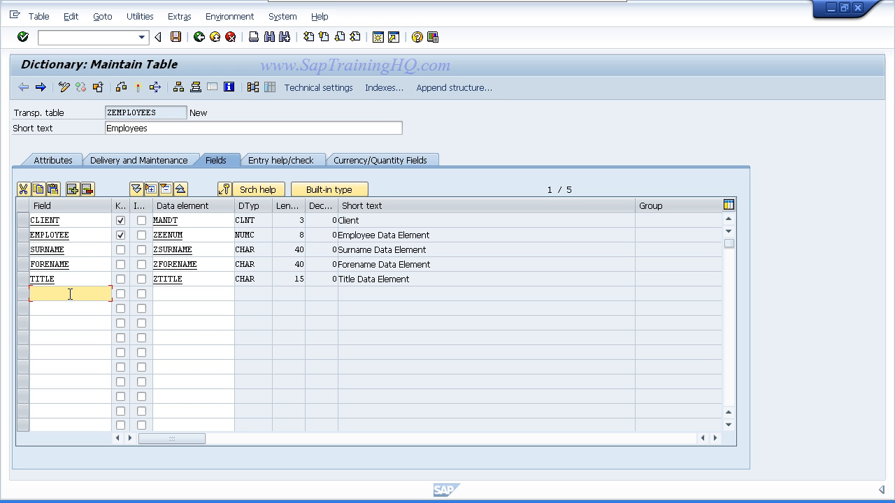
Add a DOB field to ZEMPLOYEES referencing data element ZDOB.
type("DOB")
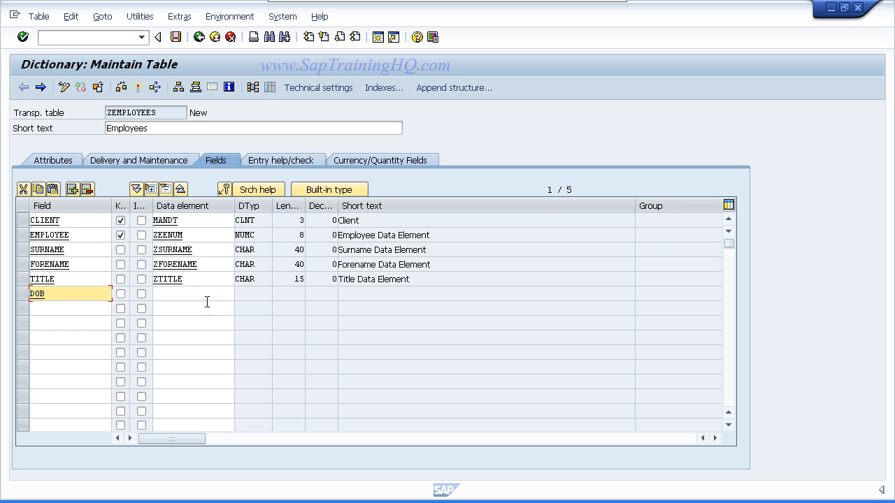
left_click(192, 293)
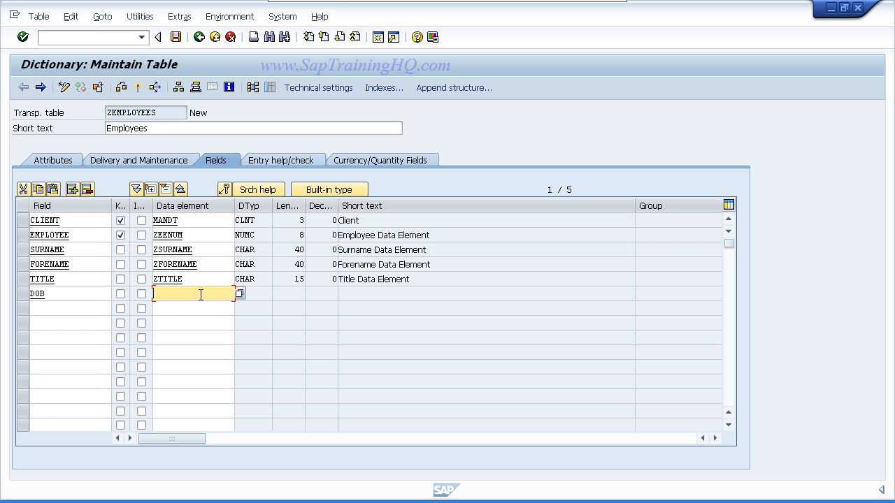
type("ZDOB")
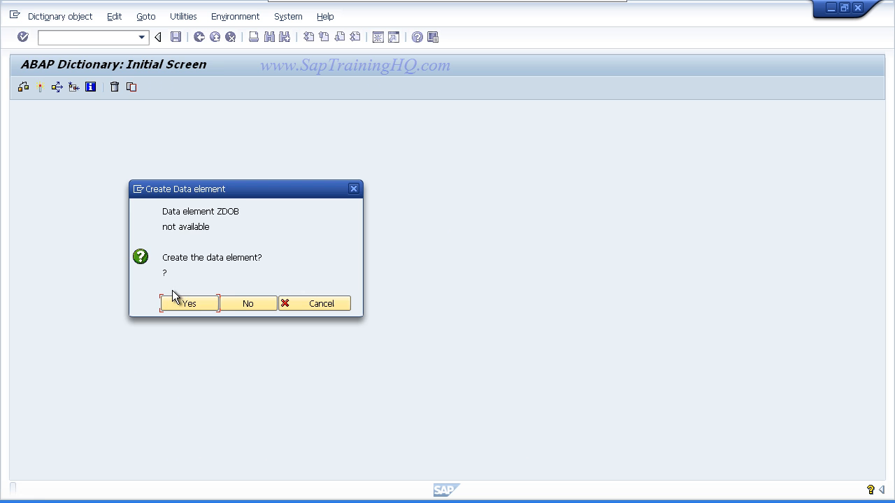
Create data element ZDOB with short text 'Date of Birth Data Element'.
left_click(189, 303)
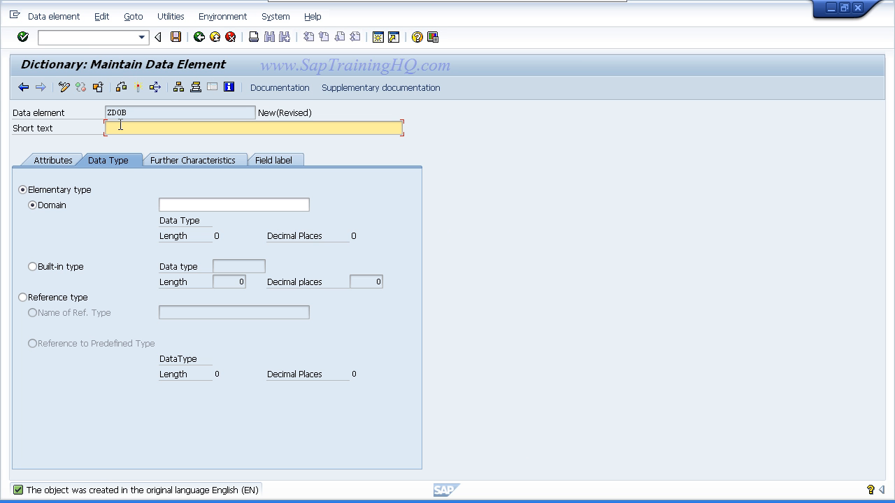
type("Date of")
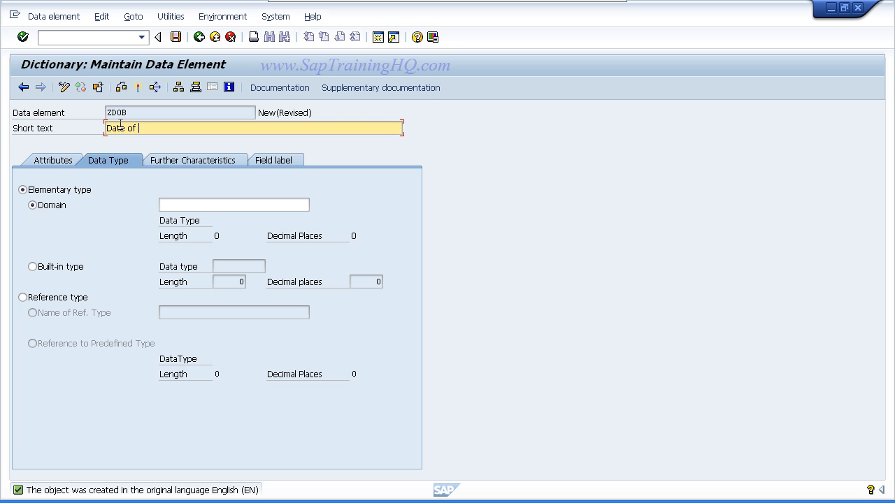
type("Birth")
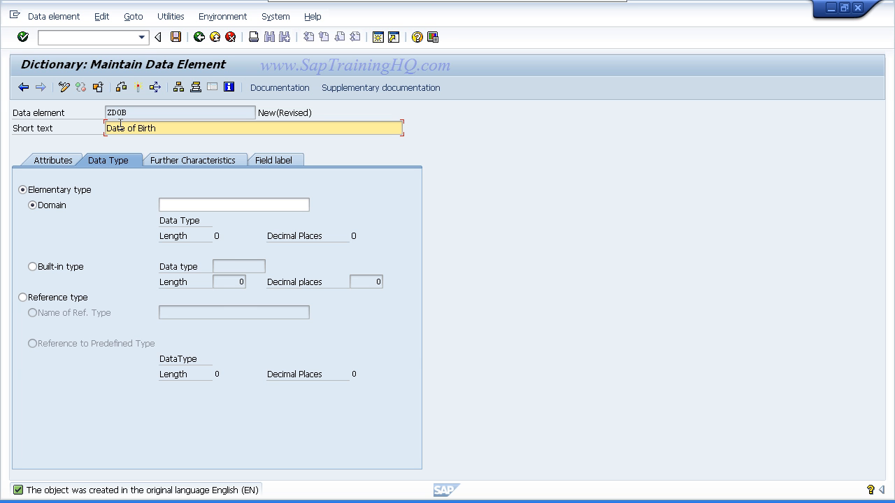
type("Data E")
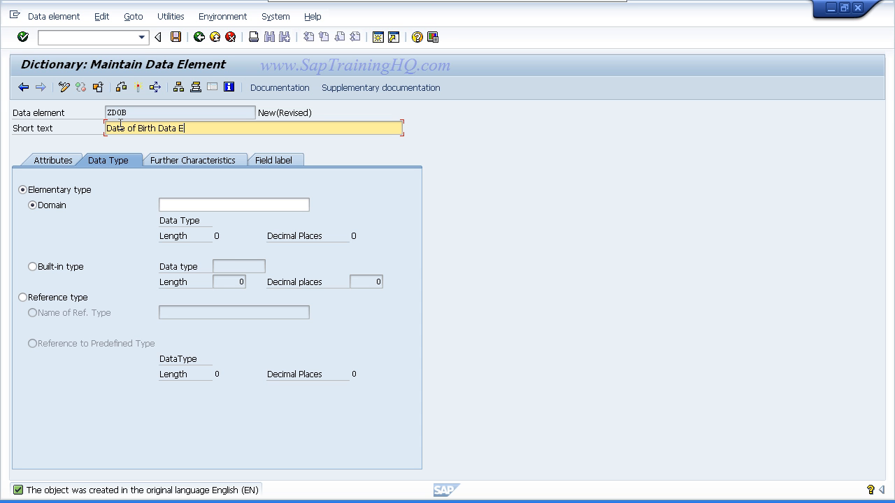
type("ement")
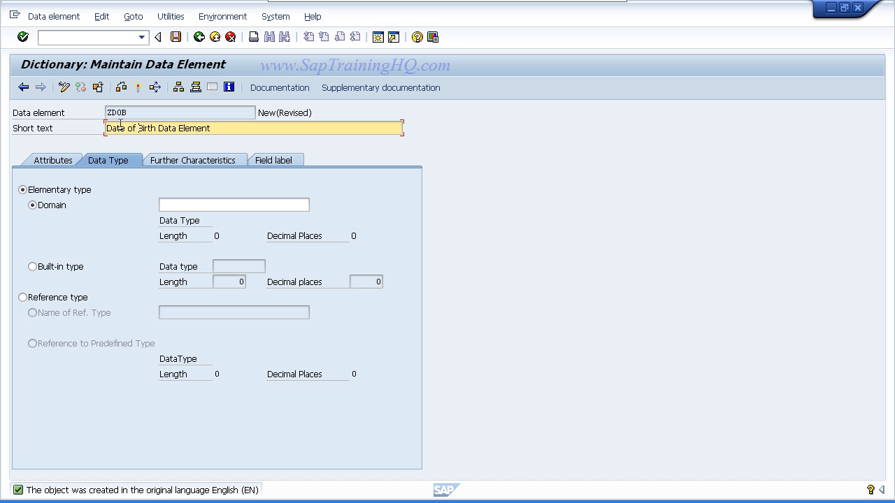
double_click(130, 129)
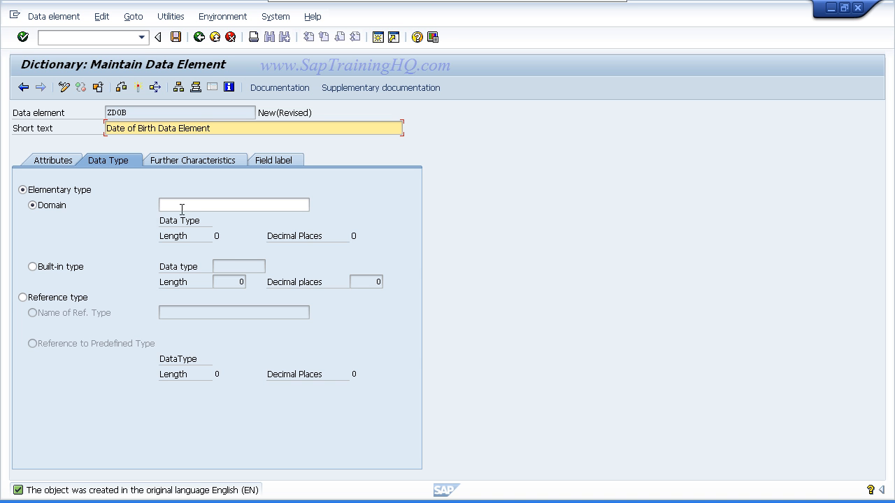
Assign domain ZDOB and save the data element as a local object.
left_click(235, 204)
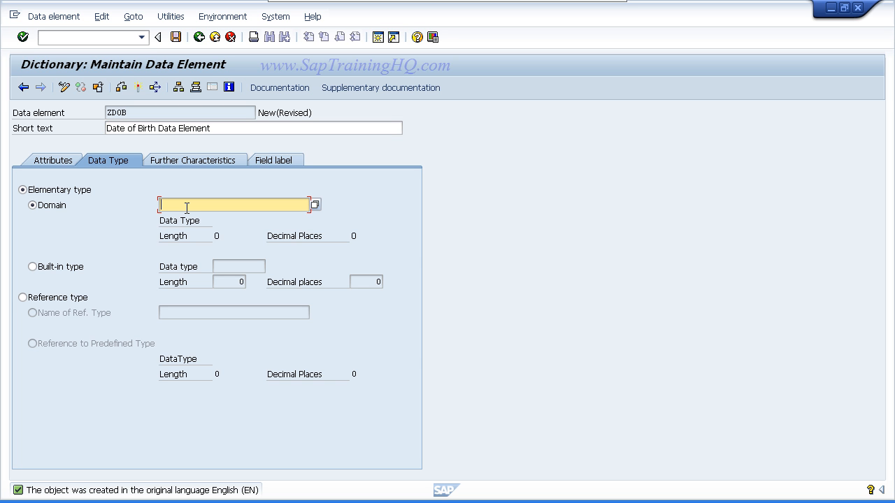
type("Z")
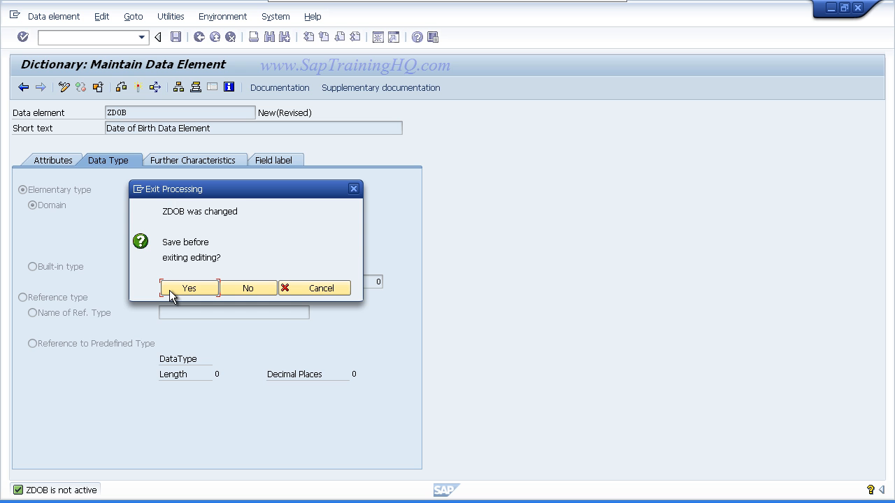
left_click(189, 288)
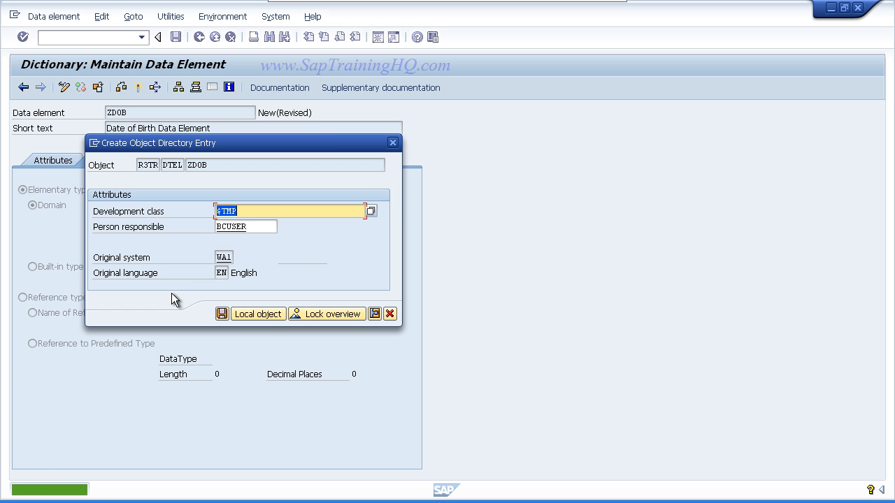
left_click(258, 313)
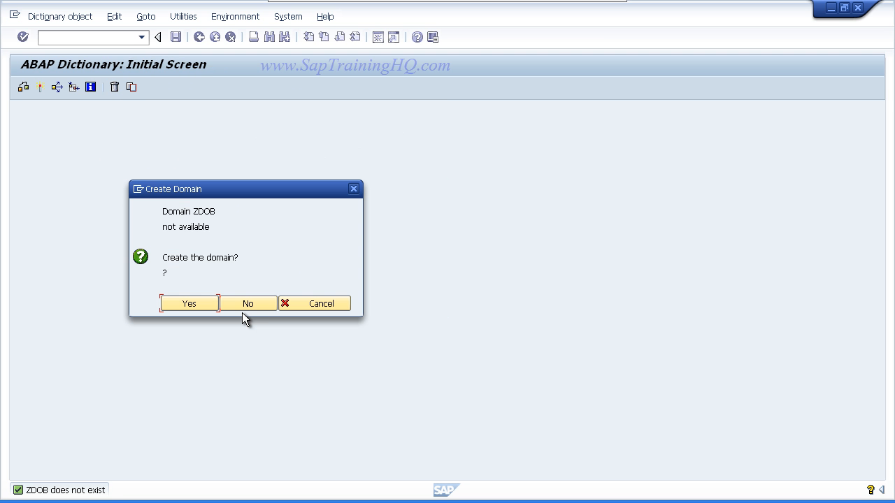
Create domain ZDOB with short text 'Date of Birth'.
left_click(189, 302)
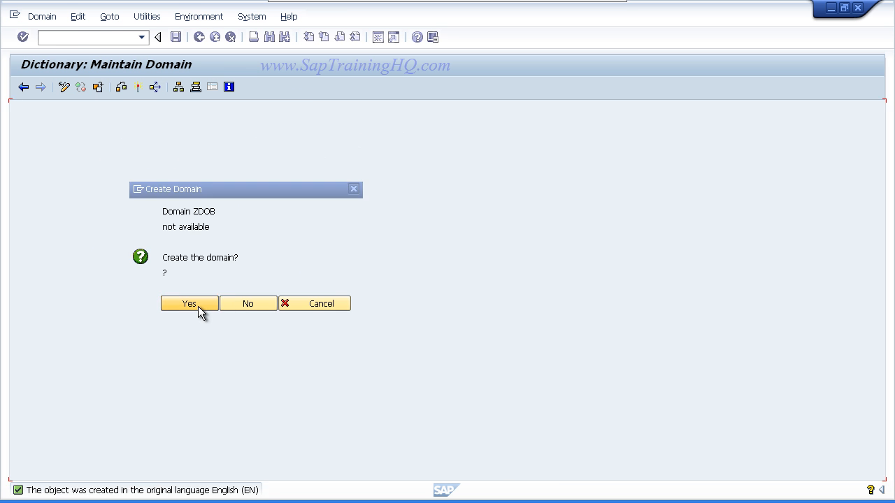
left_click(188, 303)
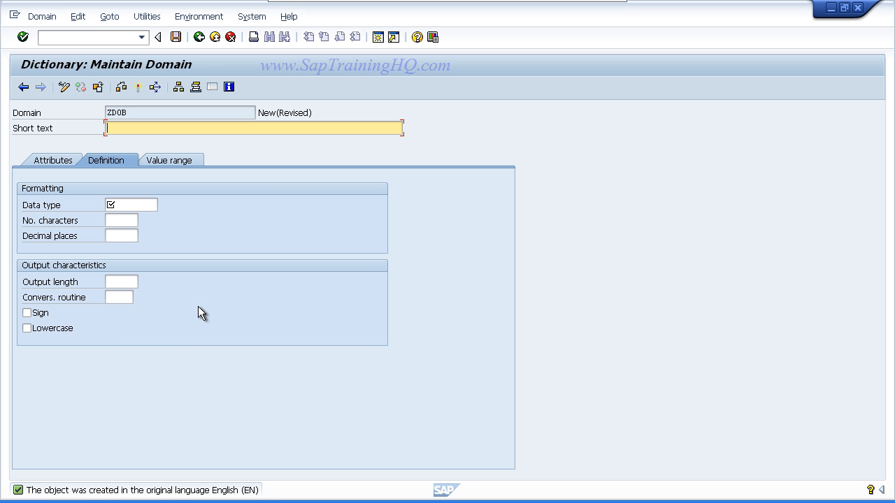
type("Date of Birth")
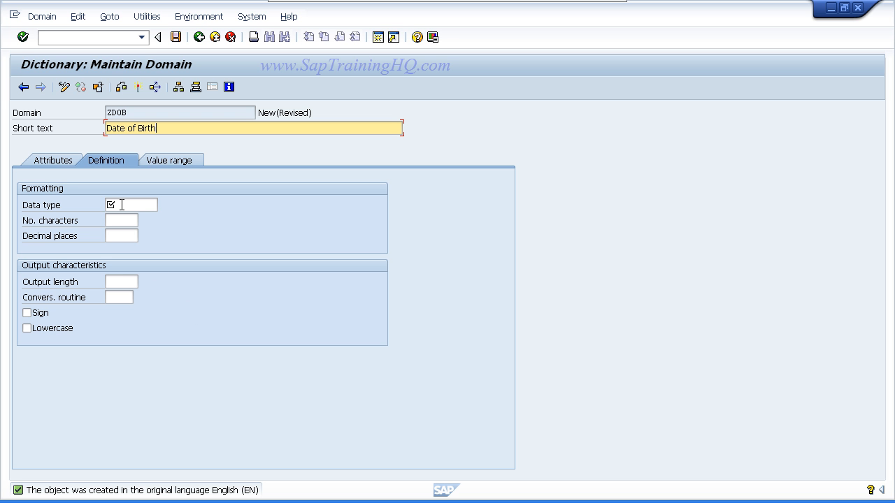
left_click(131, 204)
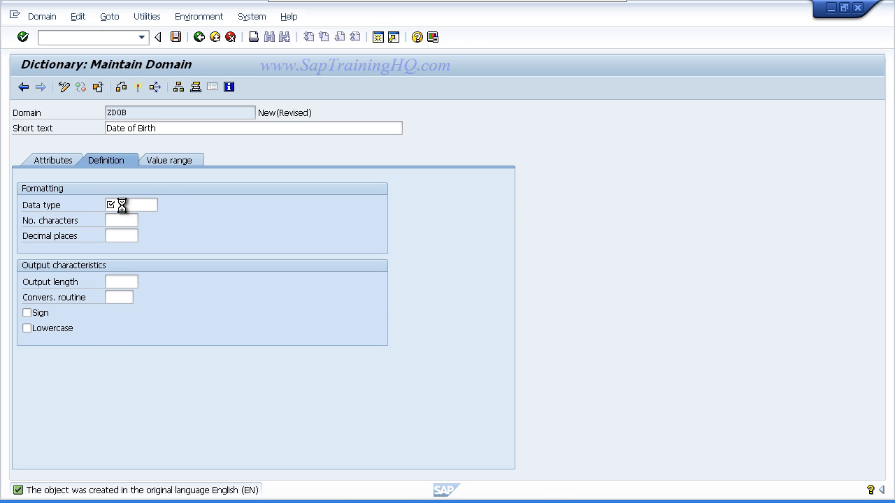
Set domain data type DATS and accept the corrected attributes (8 characters, output length 10).
left_click(144, 204)
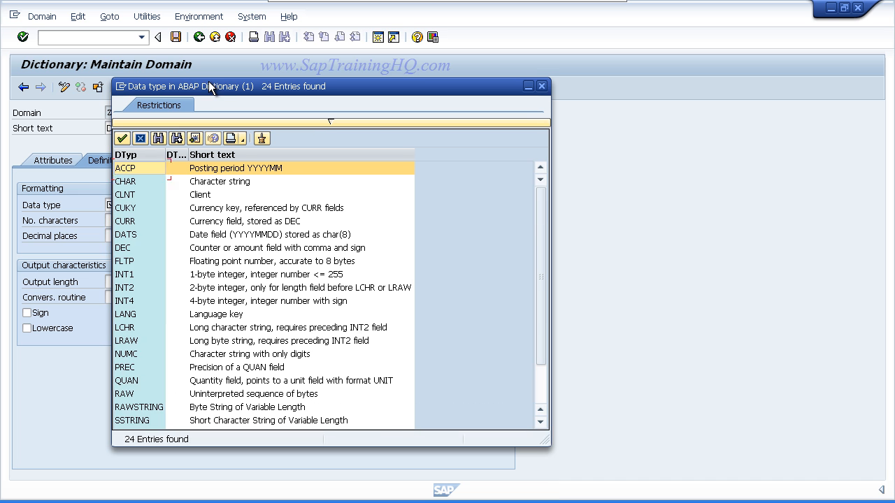
mouse_move(231, 152)
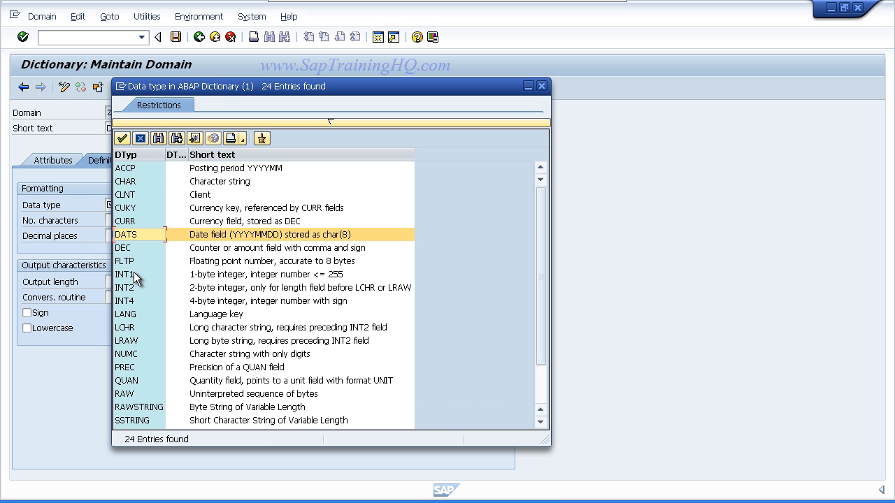
mouse_move(146, 243)
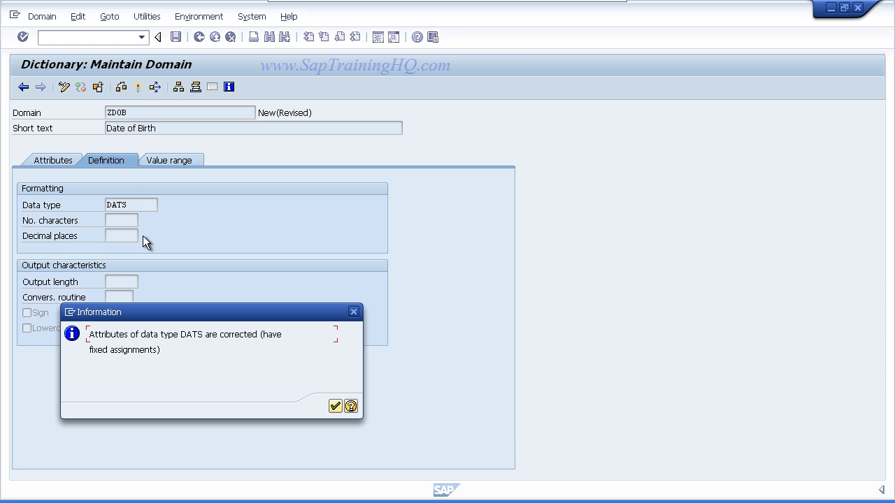
mouse_move(134, 263)
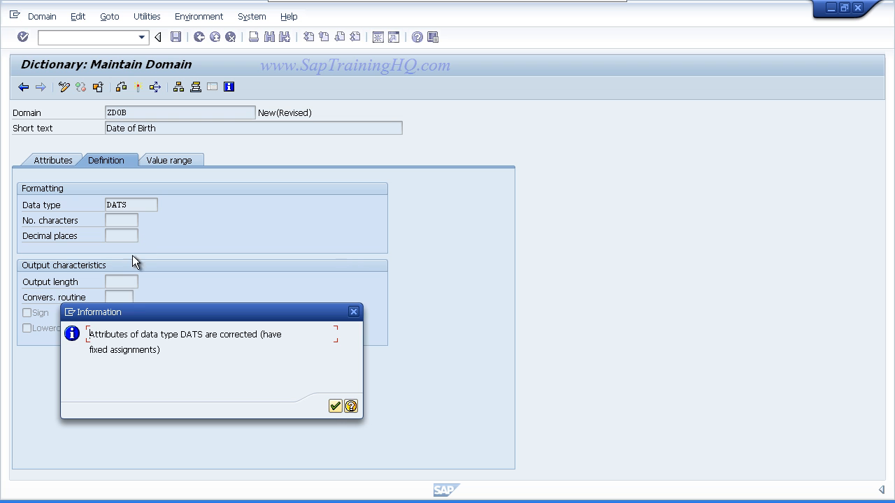
left_click_drag(140, 312, 112, 271)
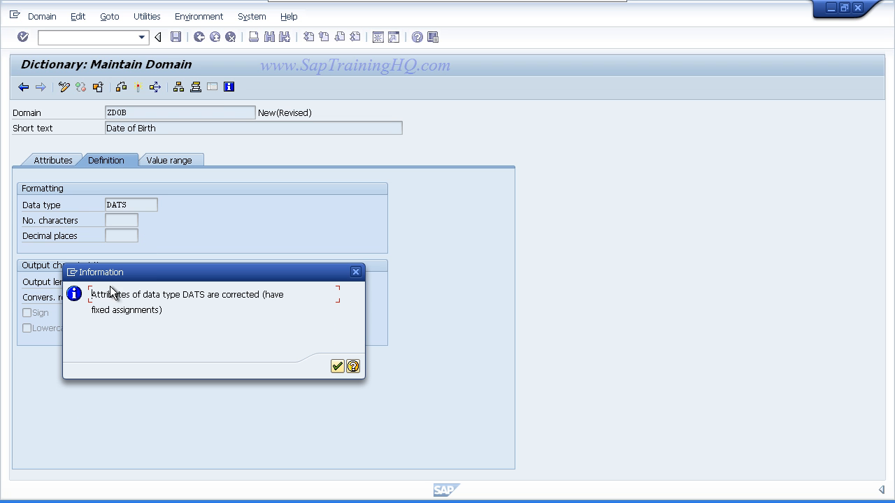
mouse_move(187, 294)
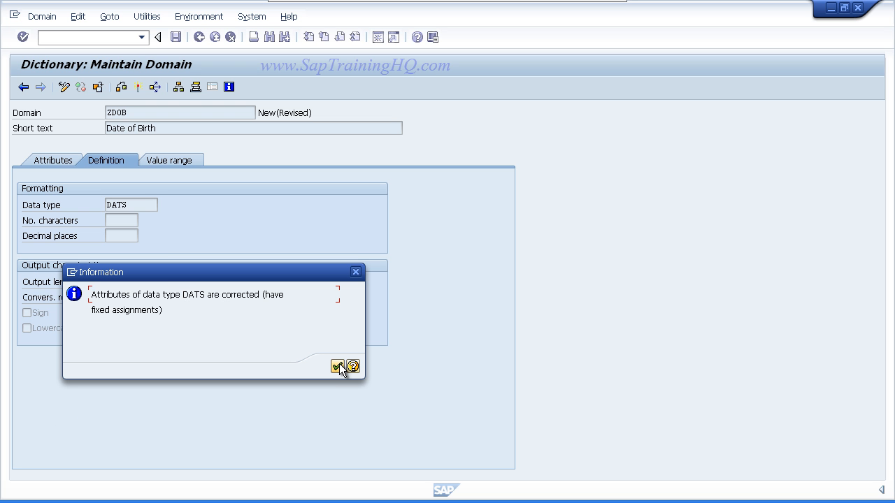
left_click(337, 366)
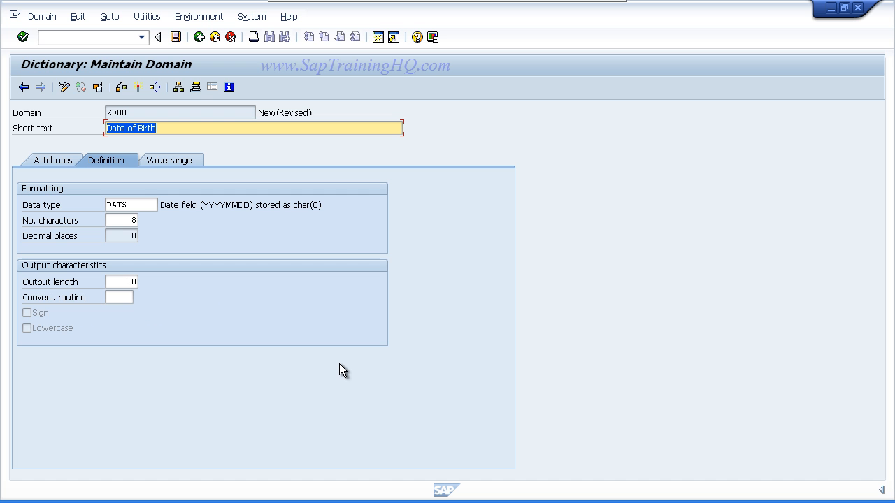
mouse_move(269, 283)
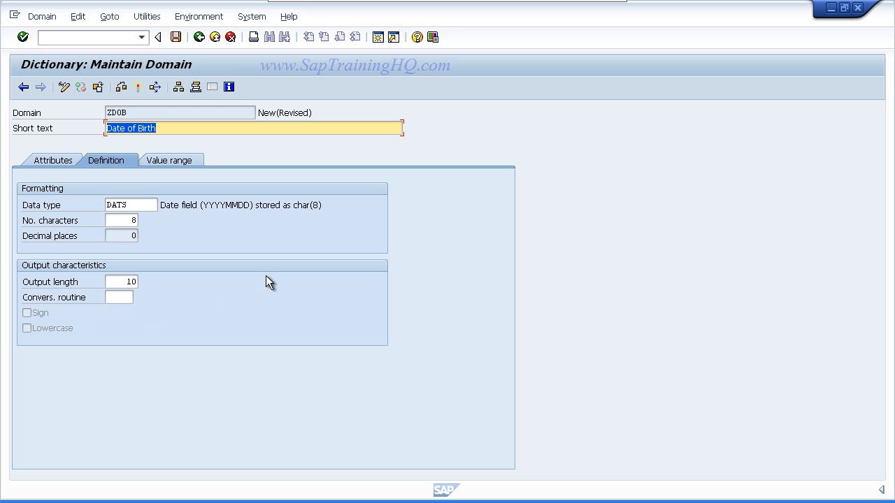
mouse_move(101, 281)
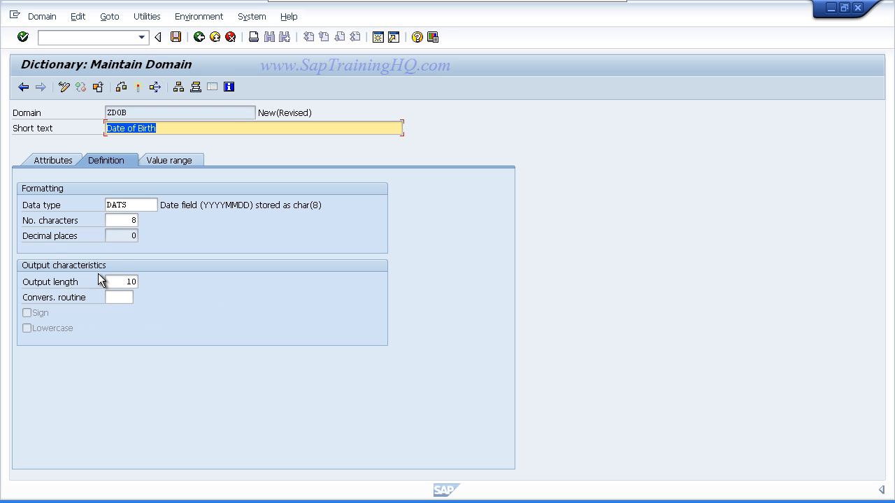
mouse_move(140, 281)
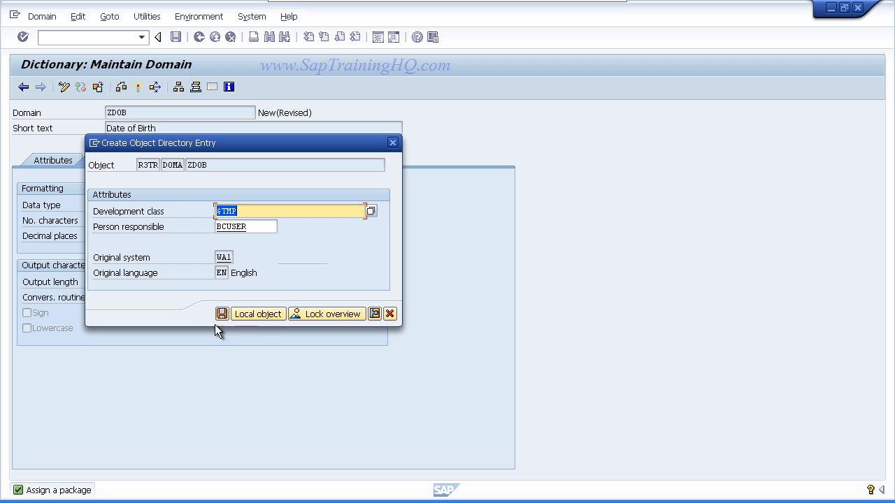
mouse_move(257, 313)
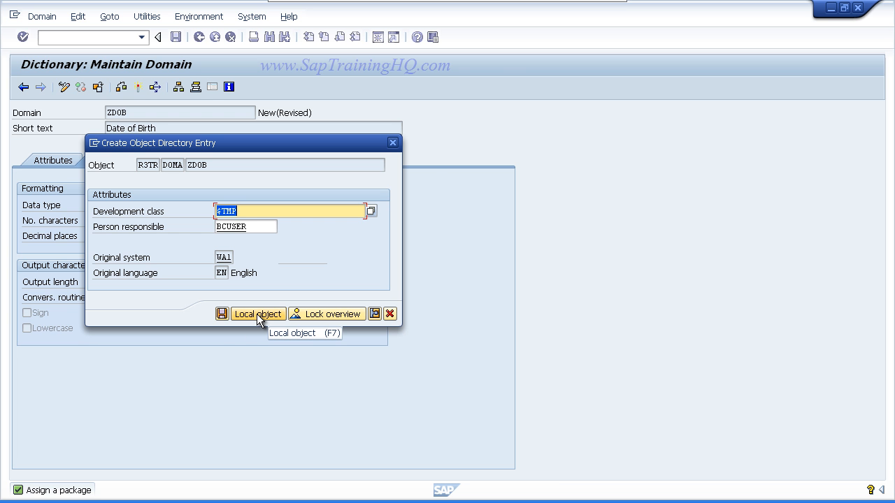
Save domain ZDOB as a local object and activate it.
left_click(258, 313)
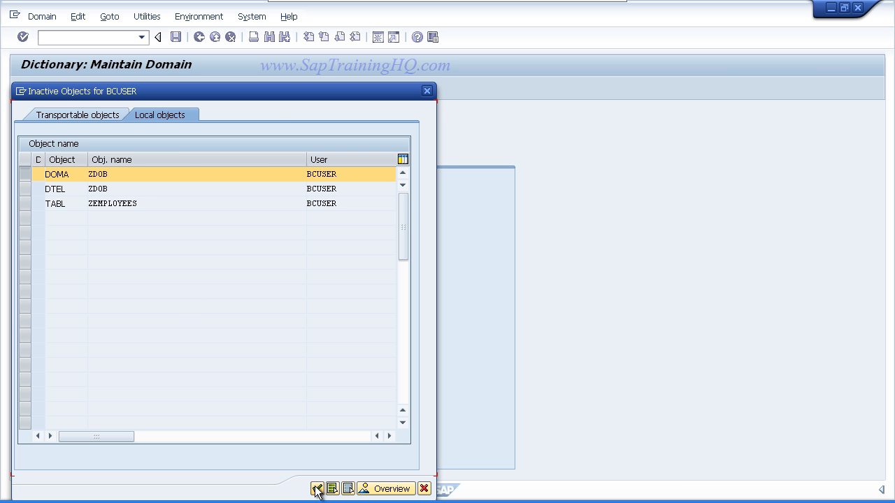
left_click(316, 490)
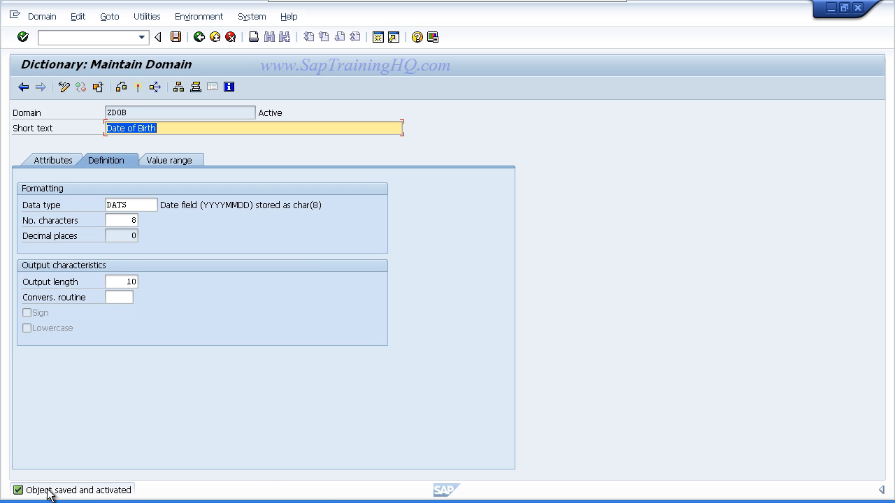
mouse_move(73, 497)
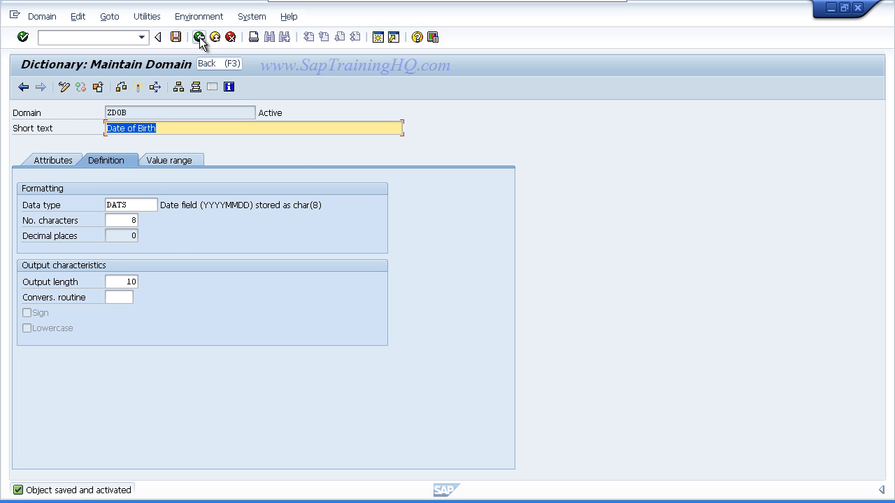
Return to data element ZDOB and show its field labels.
left_click(198, 36)
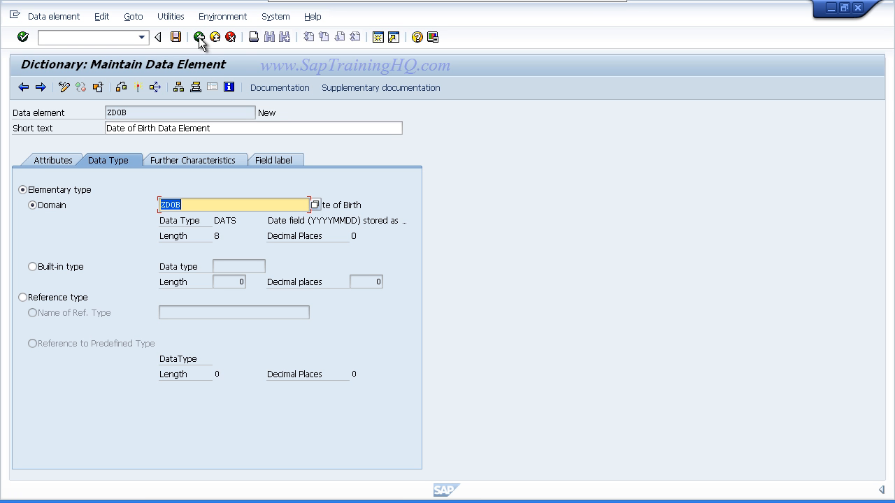
mouse_move(207, 75)
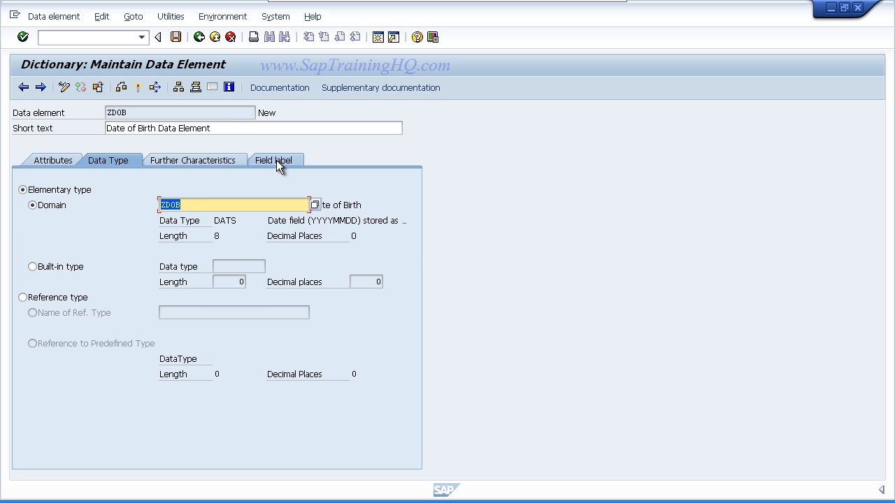
left_click(274, 159)
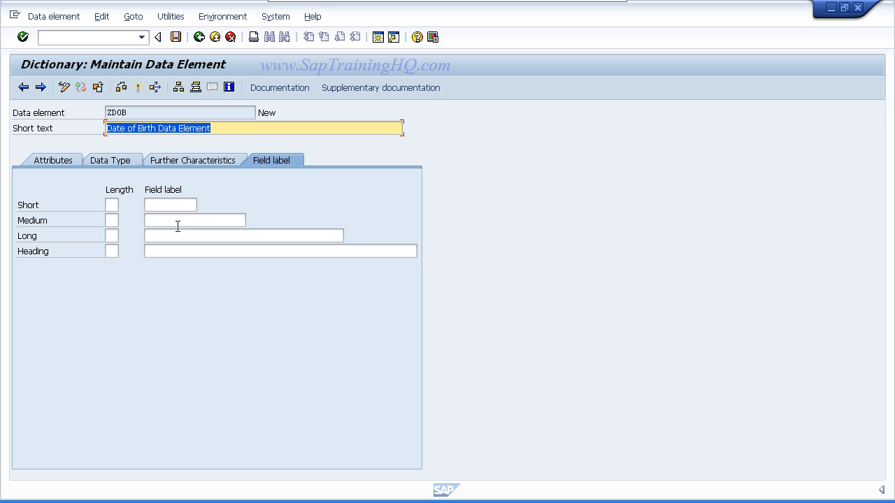
Label ZDOB short DOB, with medium, long and heading 'Date of Birth'.
type("Date of Bi")
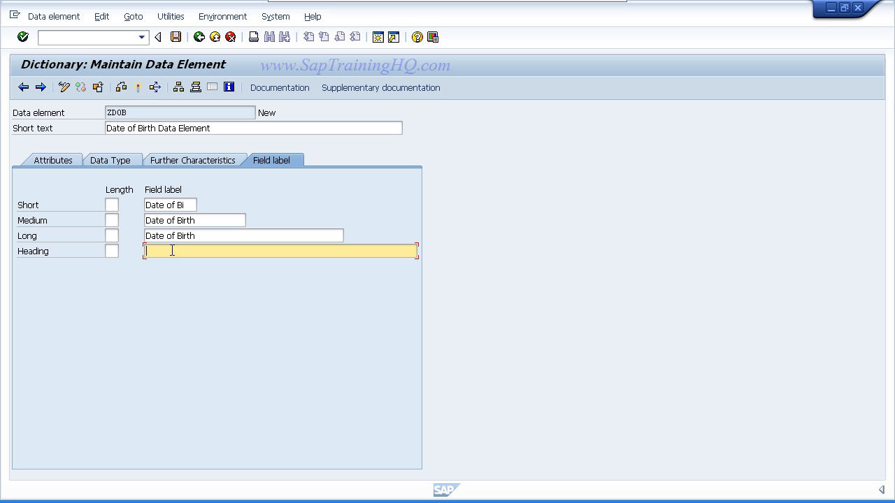
type("Date of Birth")
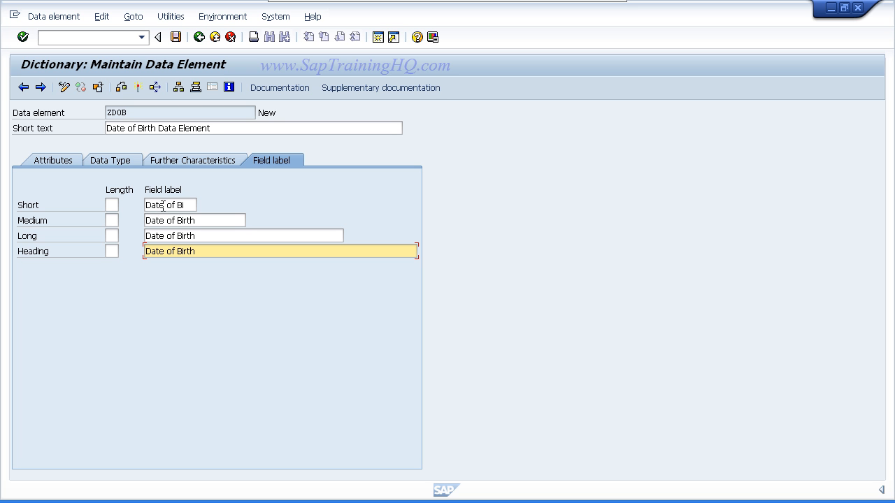
left_click(170, 204)
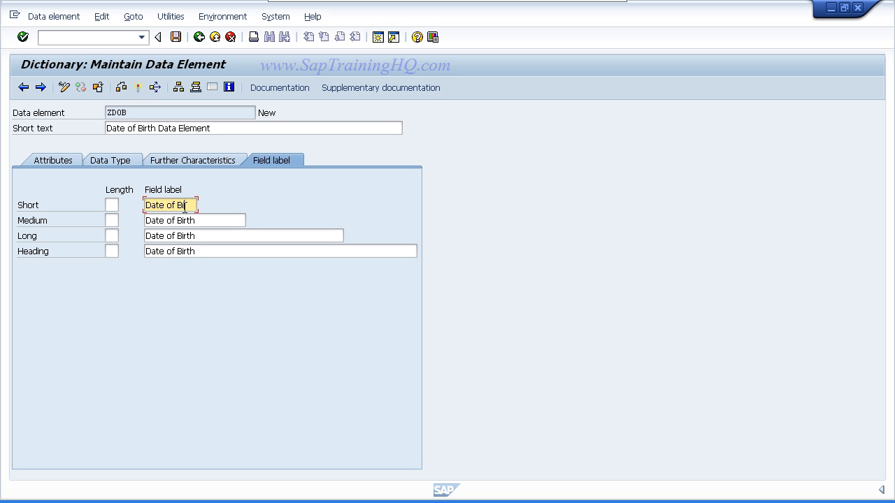
type("DOB")
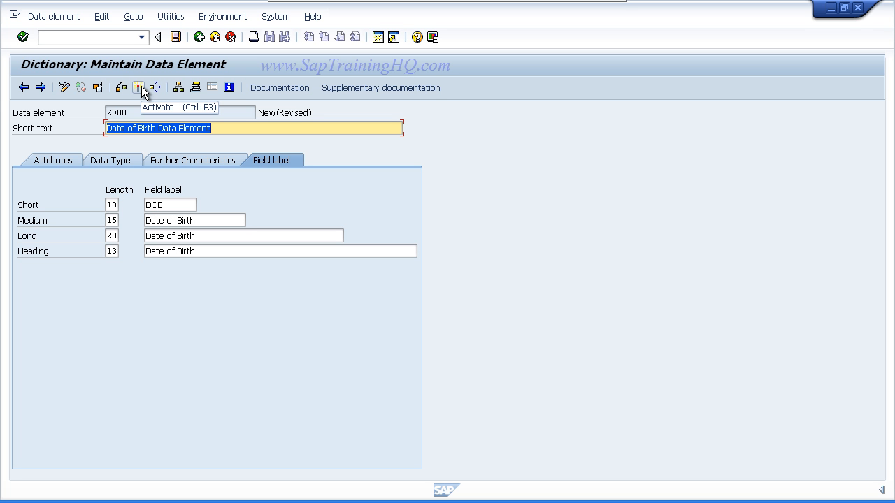
Activate data element ZDOB and return to table ZEMPLOYEES.
left_click(139, 86)
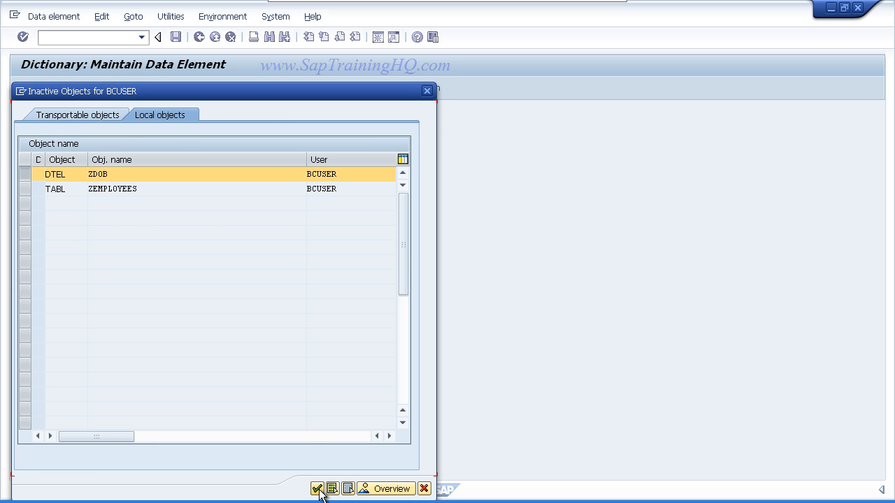
left_click(316, 490)
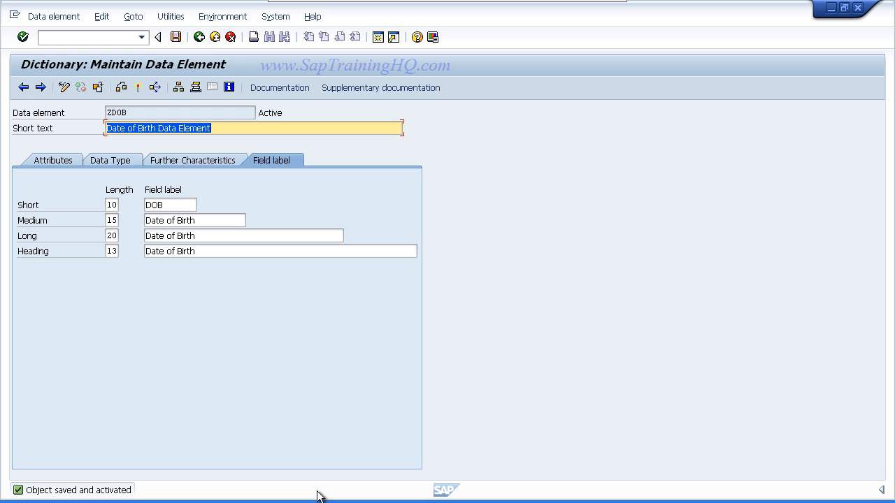
left_click(198, 36)
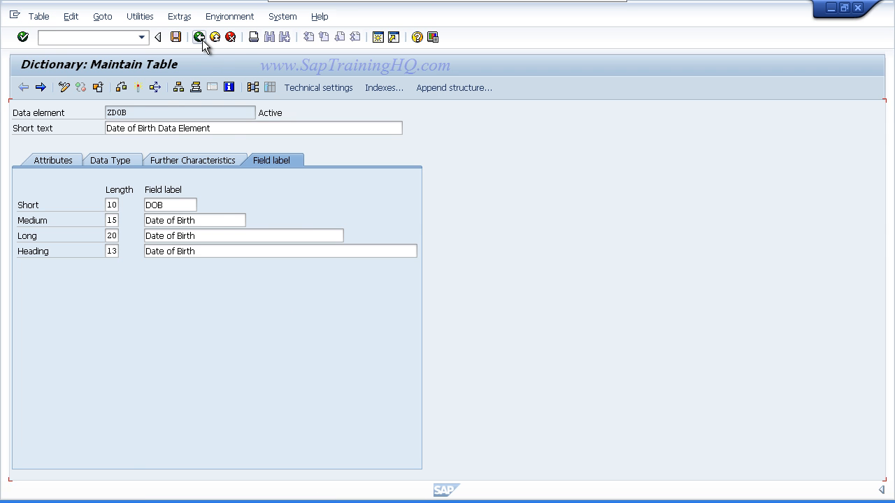
Save the ZEMPLOYEES table definition with its six fields.
left_click(198, 36)
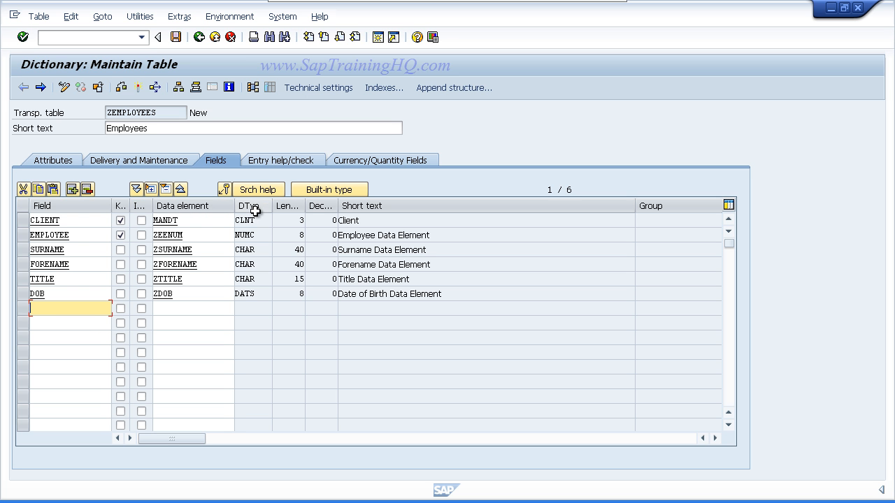
mouse_move(283, 294)
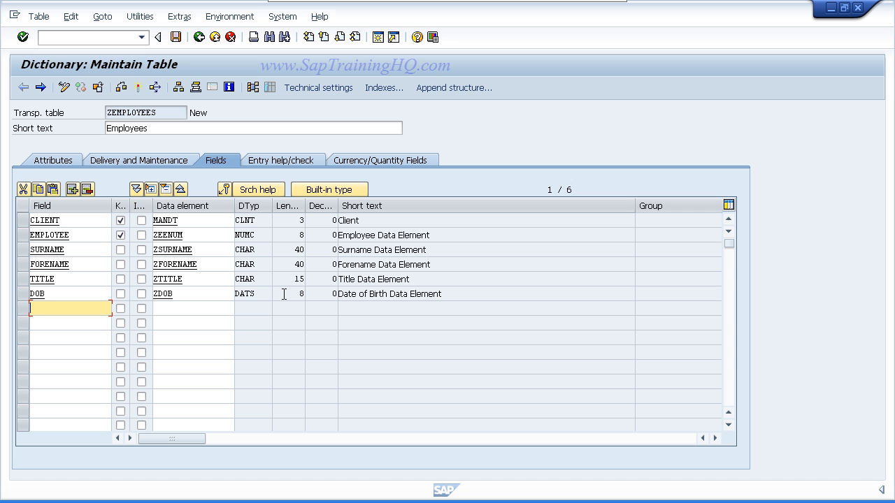
mouse_move(315, 286)
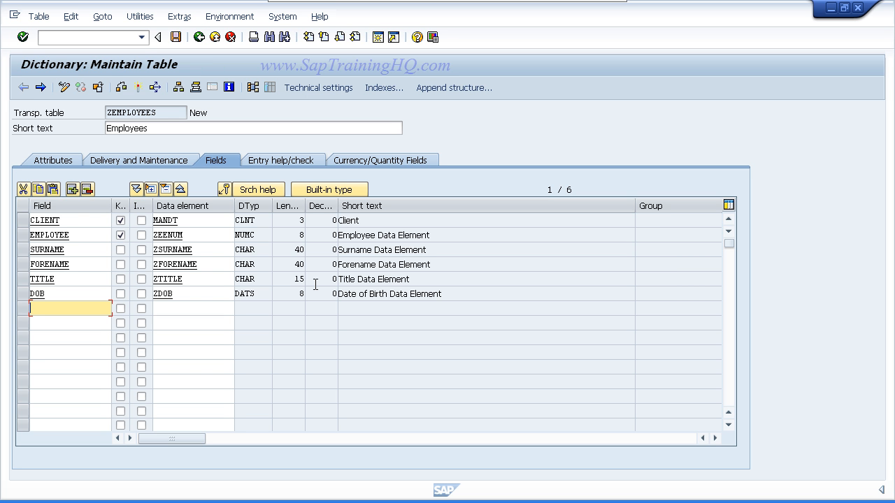
mouse_move(83, 118)
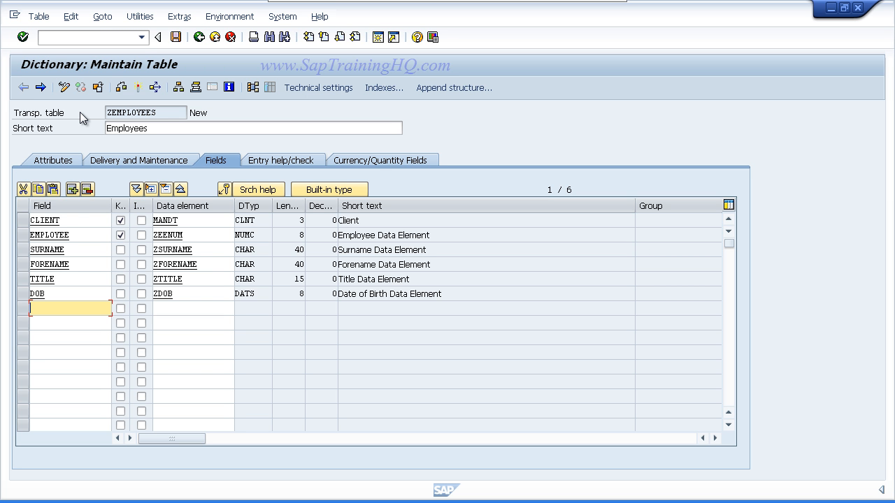
mouse_move(173, 36)
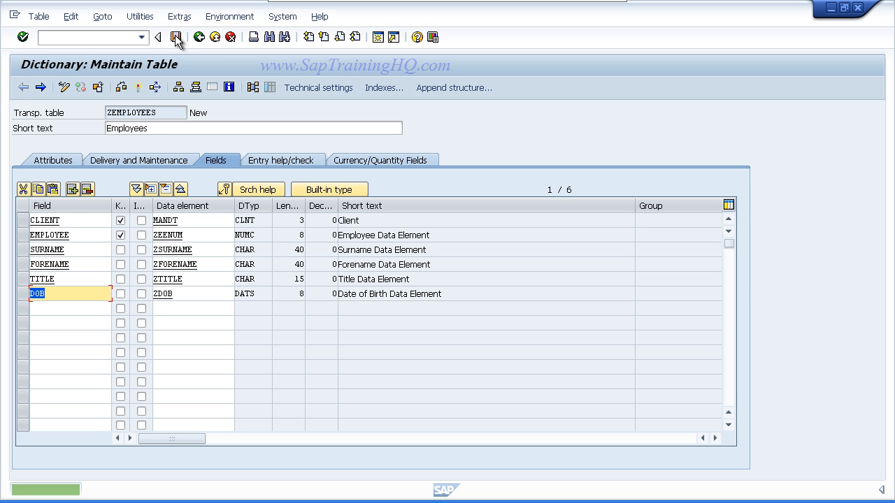
left_click(176, 36)
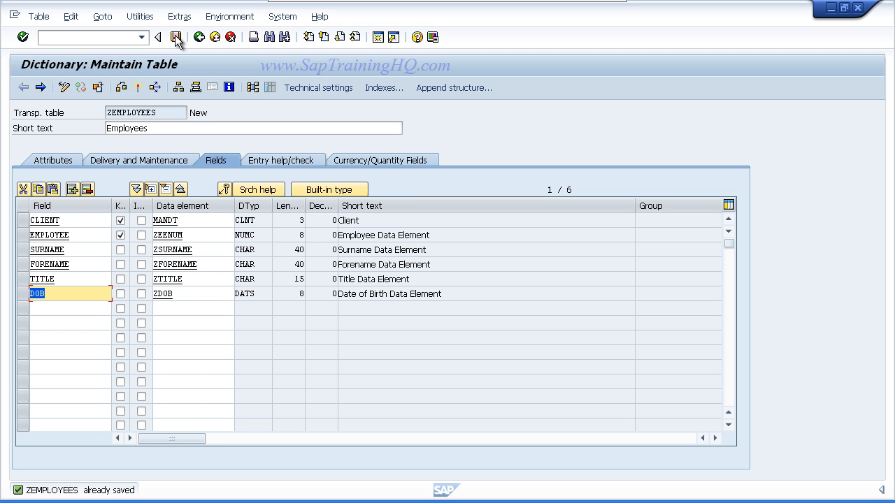
mouse_move(316, 92)
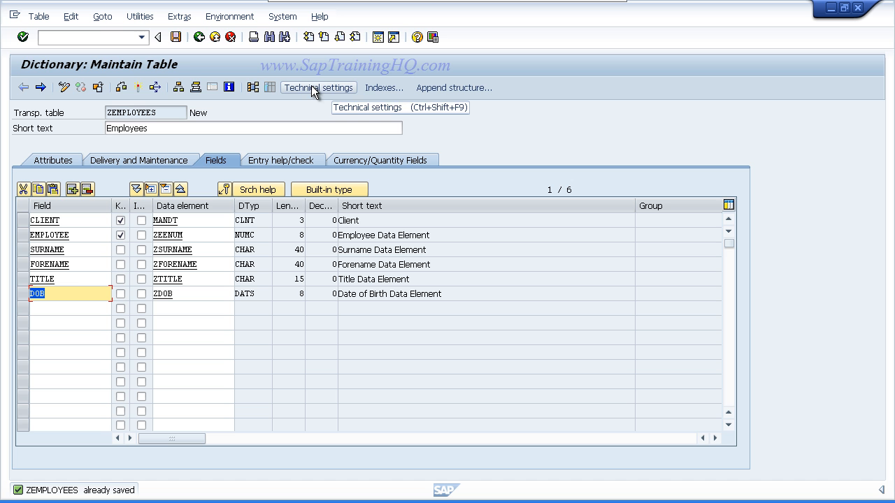
mouse_move(102, 17)
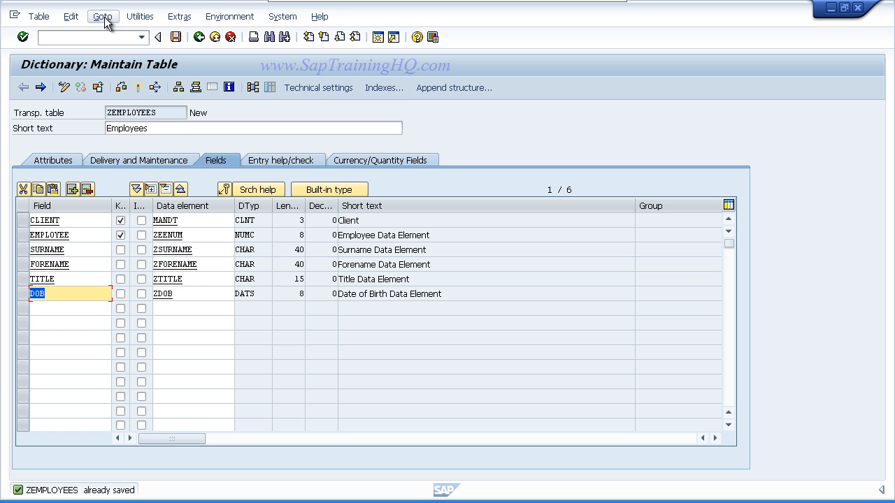
Open Technical settings for ZEMPLOYEES via the Goto menu.
left_click(103, 16)
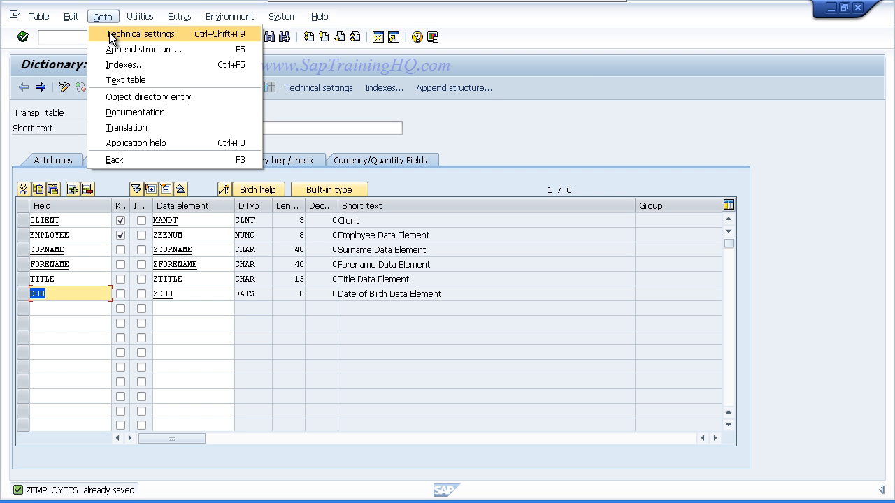
left_click(140, 34)
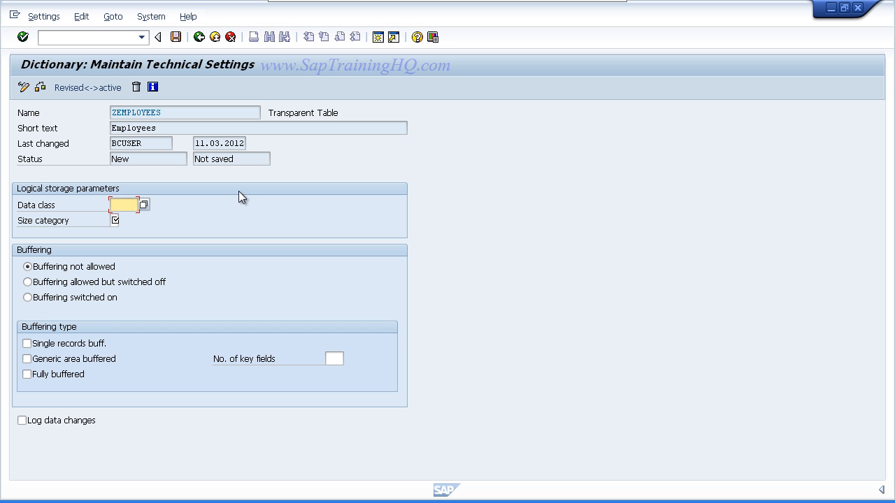
mouse_move(147, 210)
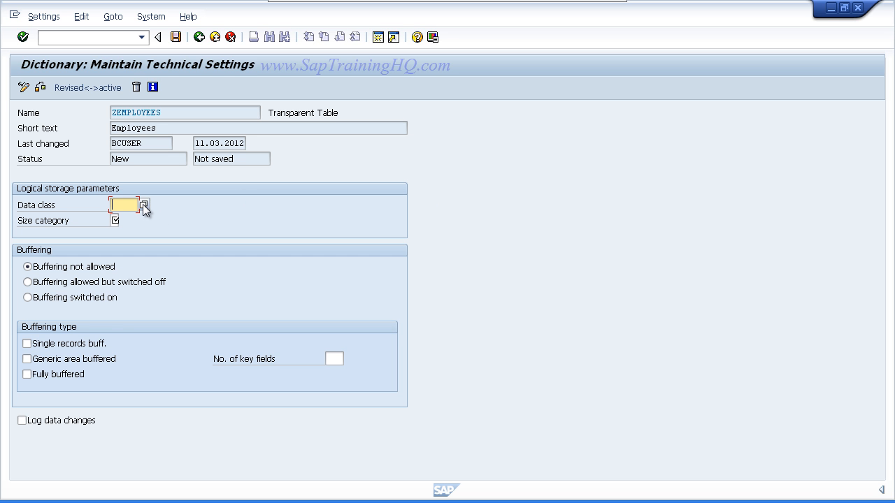
Choose APPL0 (master data, transparent tables) from the data class value list.
left_click(145, 204)
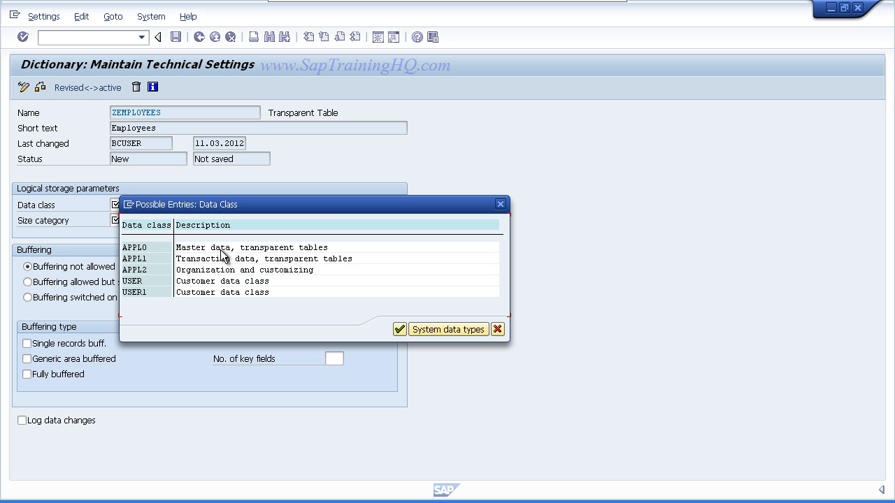
double_click(134, 247)
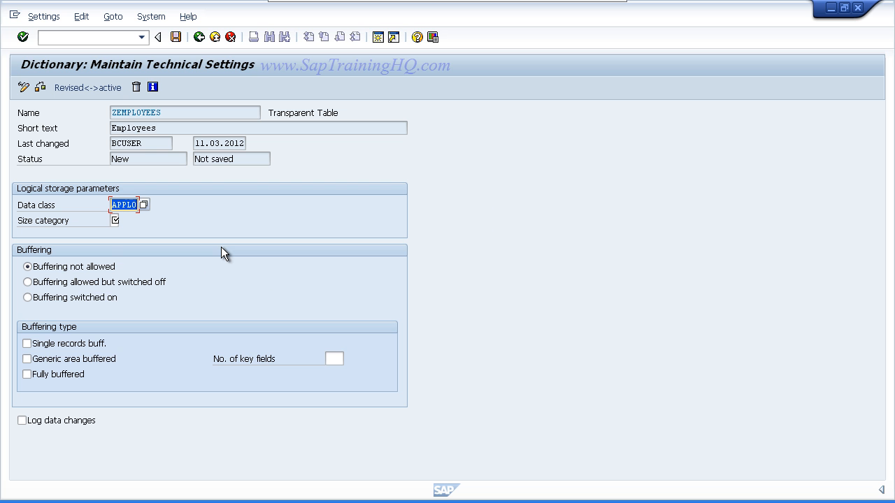
mouse_move(112, 238)
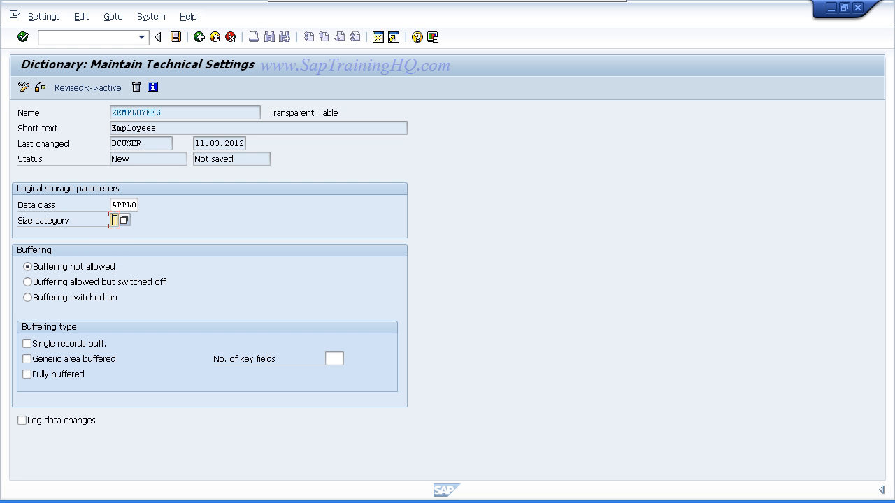
Show the possible size category values (0 to 6) for the table.
left_click(114, 221)
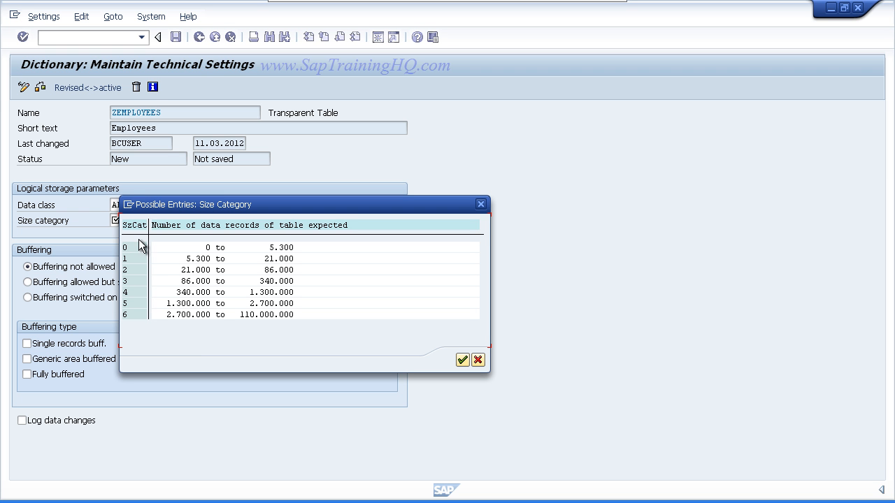
mouse_move(163, 283)
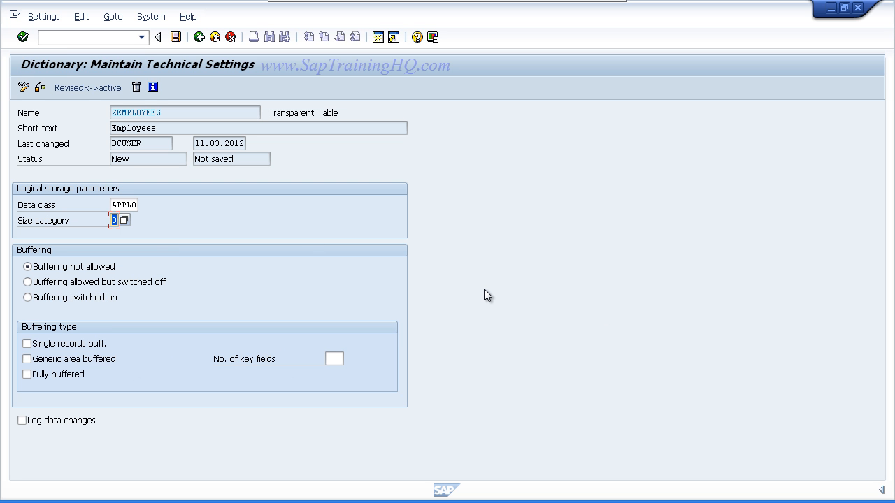
mouse_move(49, 254)
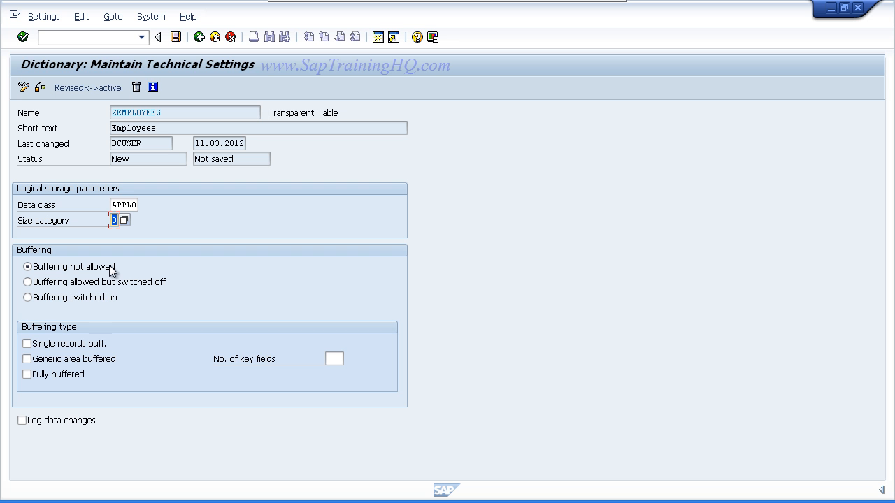
mouse_move(73, 273)
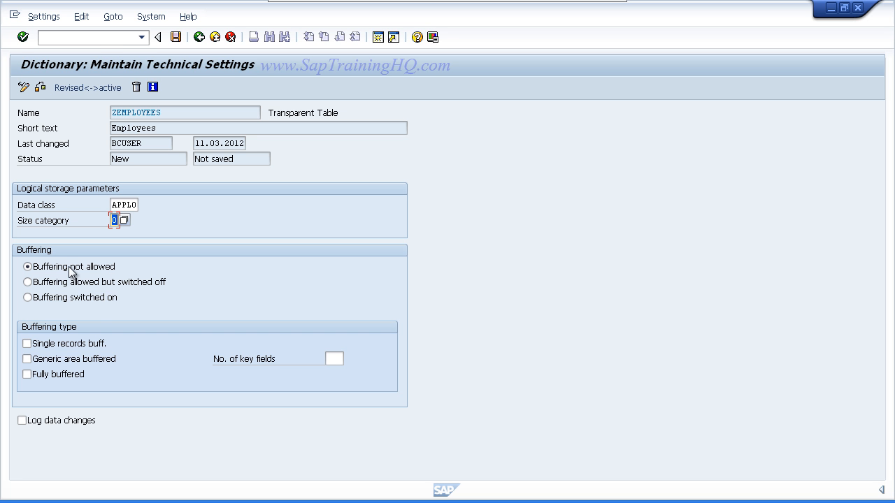
mouse_move(109, 273)
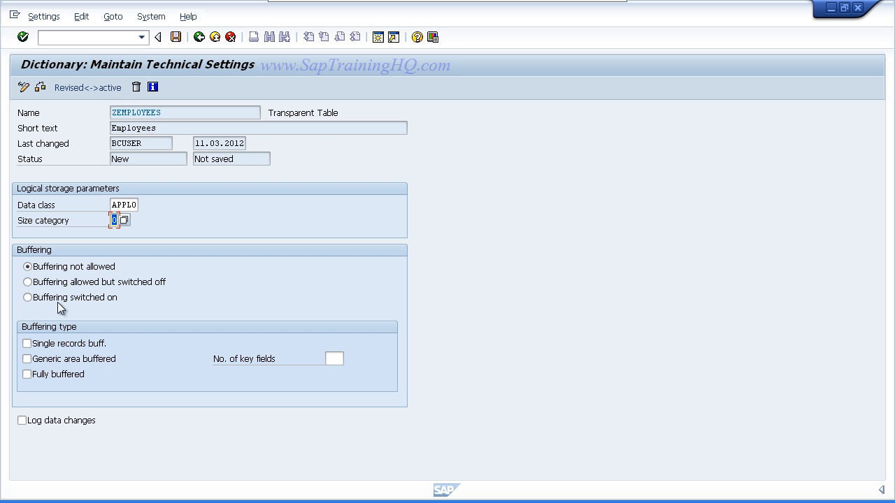
mouse_move(91, 305)
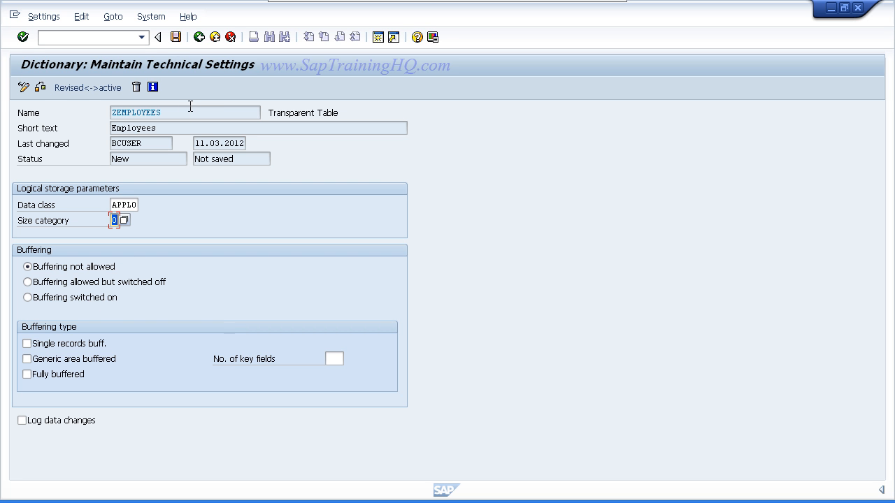
Save the technical settings and go back to the ZEMPLOYEES field list.
left_click(199, 37)
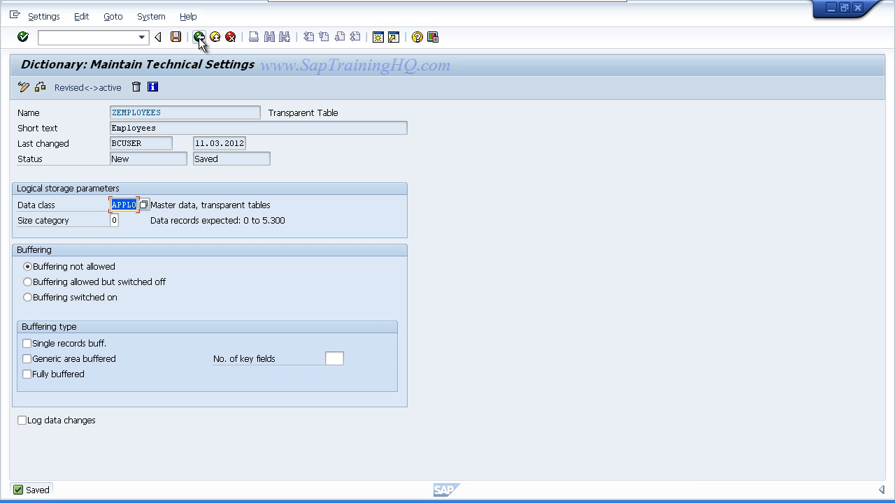
mouse_move(199, 36)
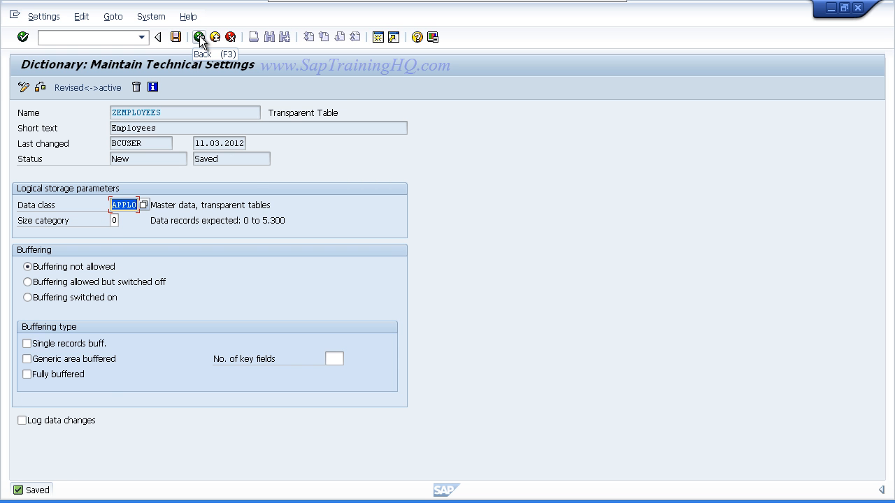
left_click(199, 36)
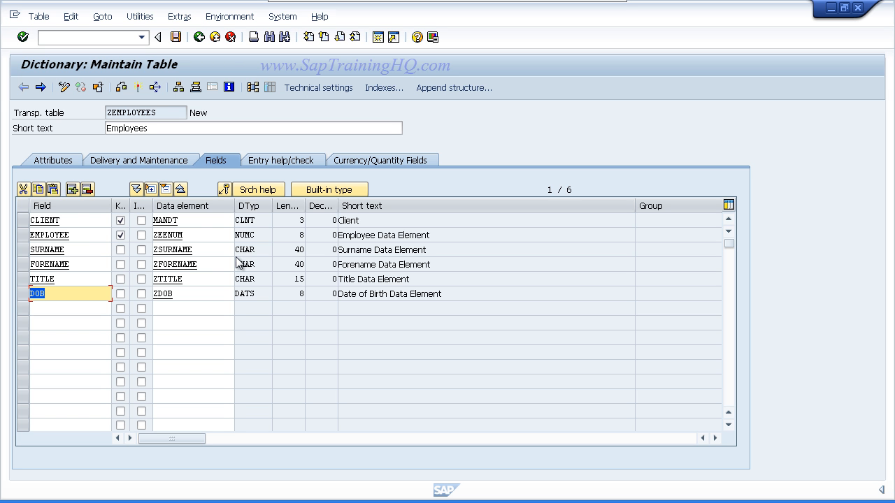
mouse_move(140, 94)
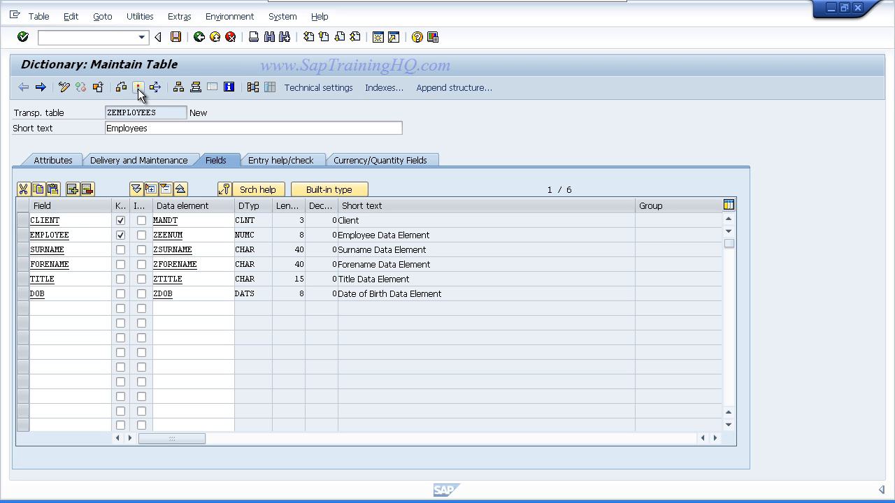
Activate ZEMPLOYEES so its status shows Active with all six fields.
left_click(137, 87)
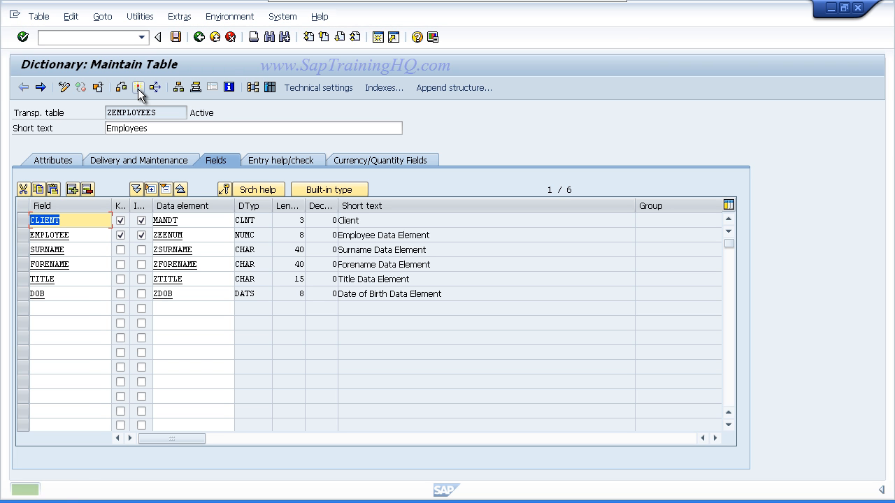
left_click(137, 87)
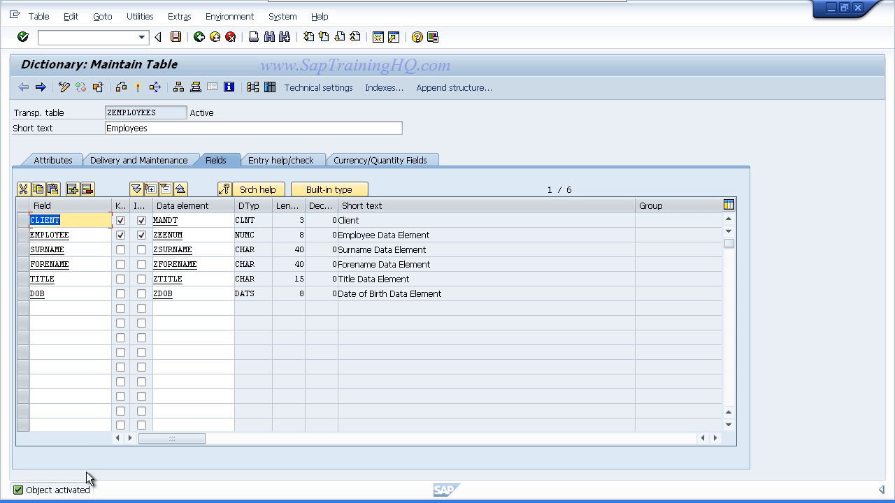